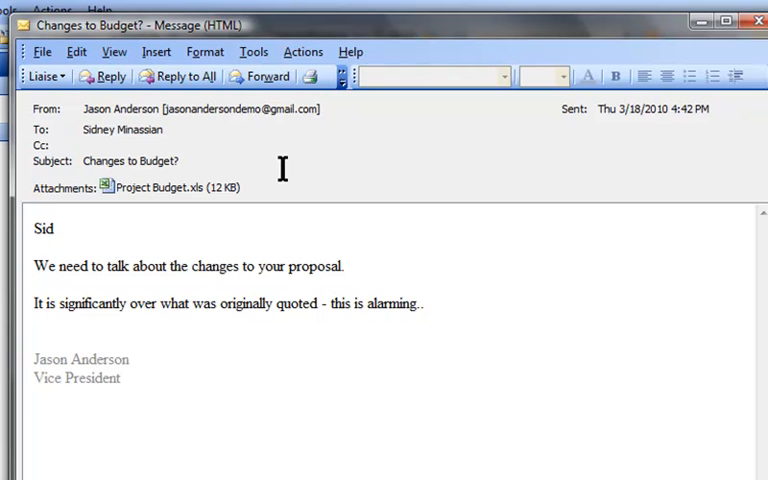
- Forward the 'Changes to Budget?' email to two colleagues under the Miscellaneous initiative
click(48, 76)
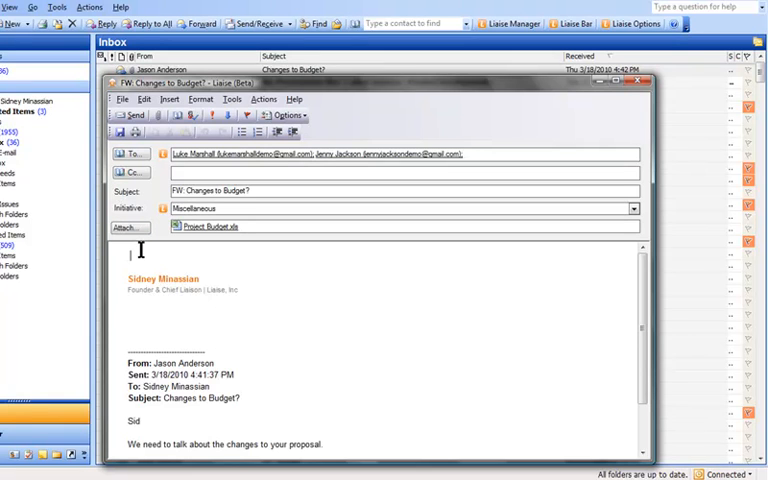
- Write the greeting 'Hi guys' and note that he's upset with the delays
text(Hi guys)
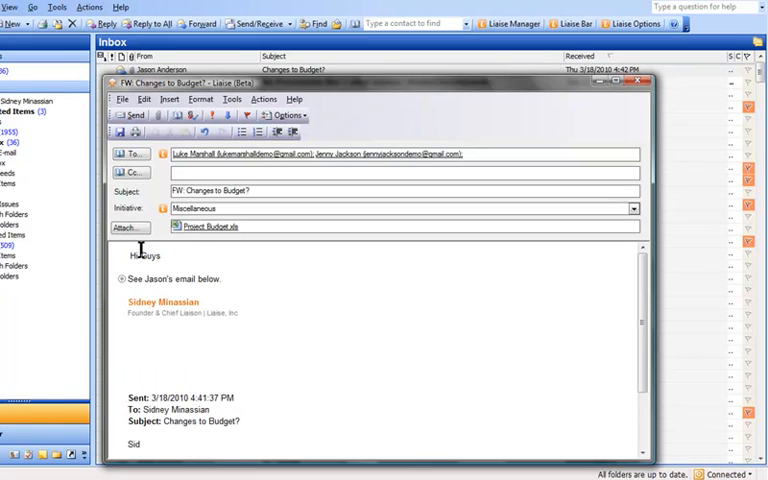
text(He's)
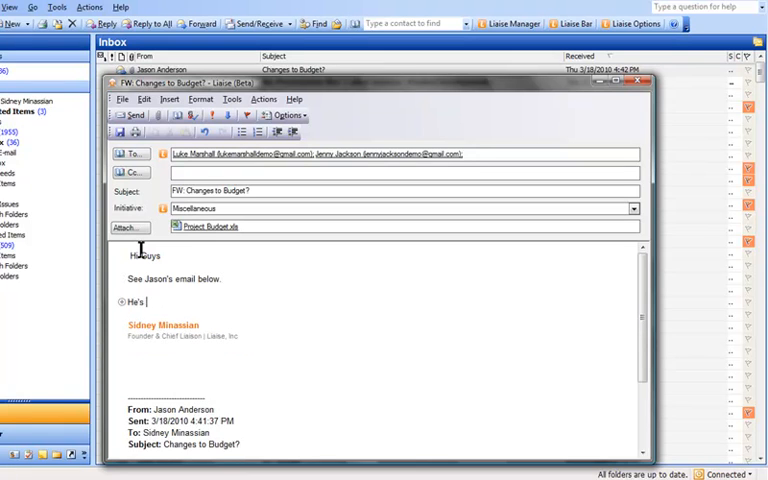
text(upset with th)
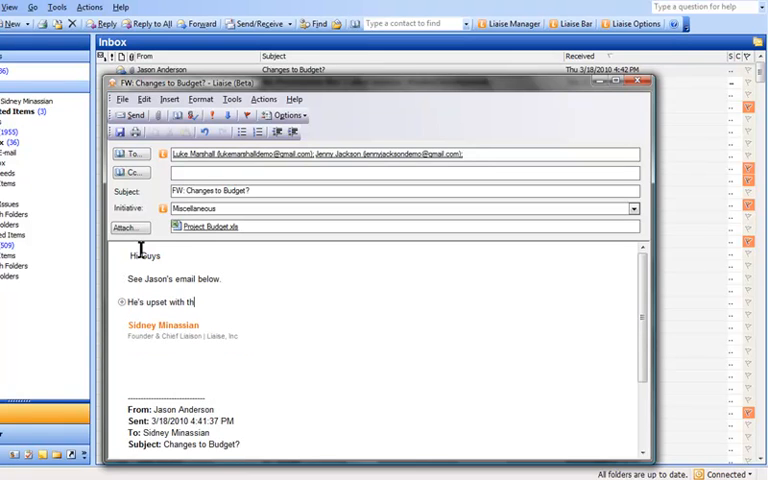
text(e delays.)
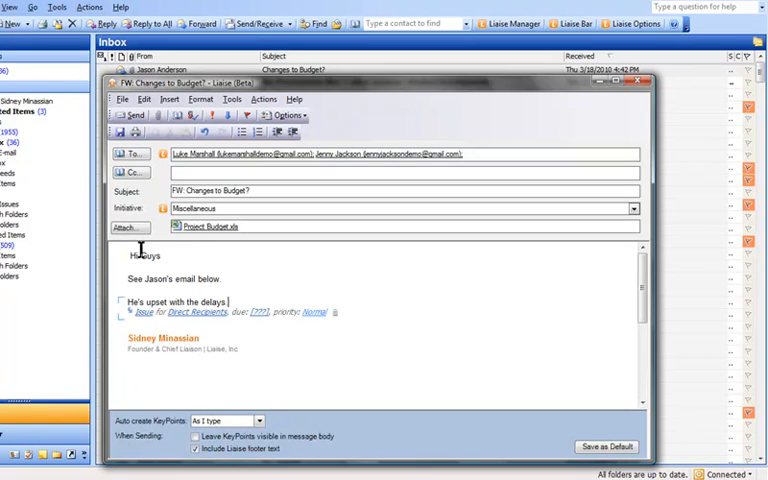
- Ask Luke to send the requested scope changes ASAP, address Jenny, and note 'I'll call Jason tomorrow'
text(Luke, make sure you send the scope changes they requested)
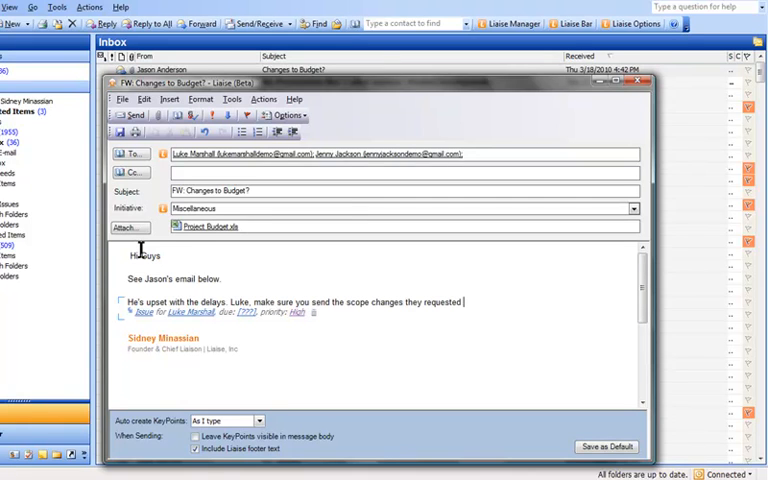
text(ASAP)
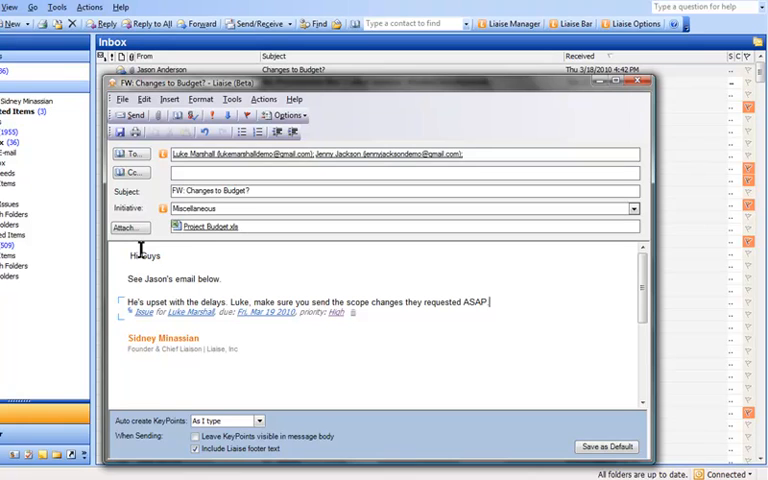
text(Jenny, can you send me the revised budget before the end of the week.)
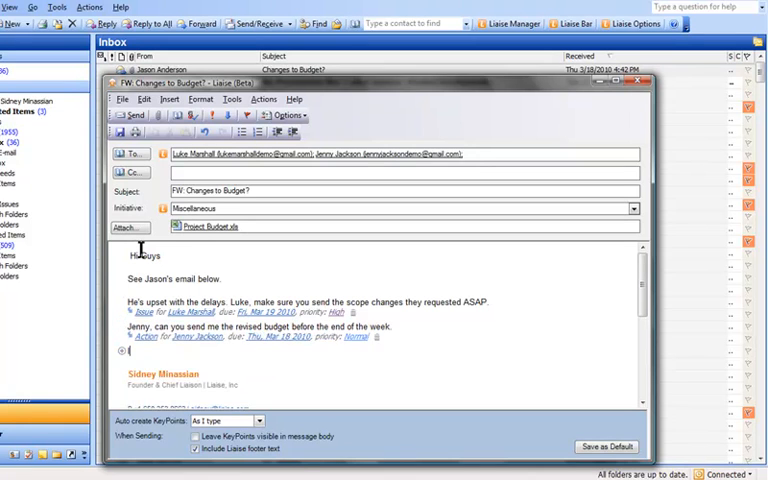
text(I'll call)
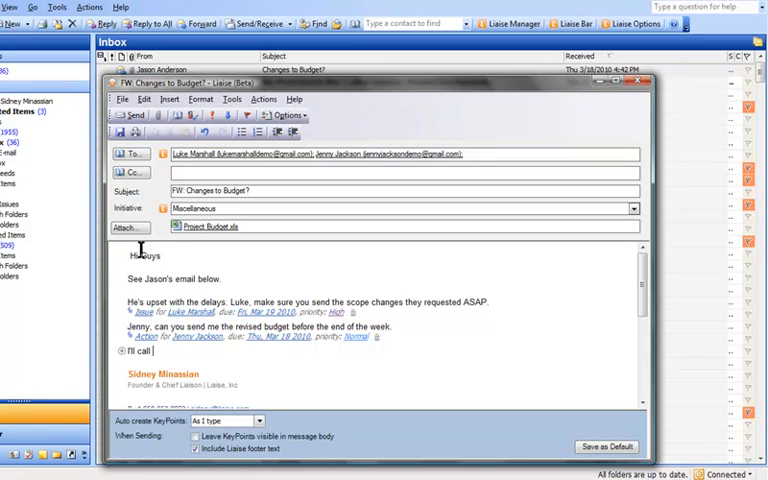
text(Jason tomorrow to give him an update.)
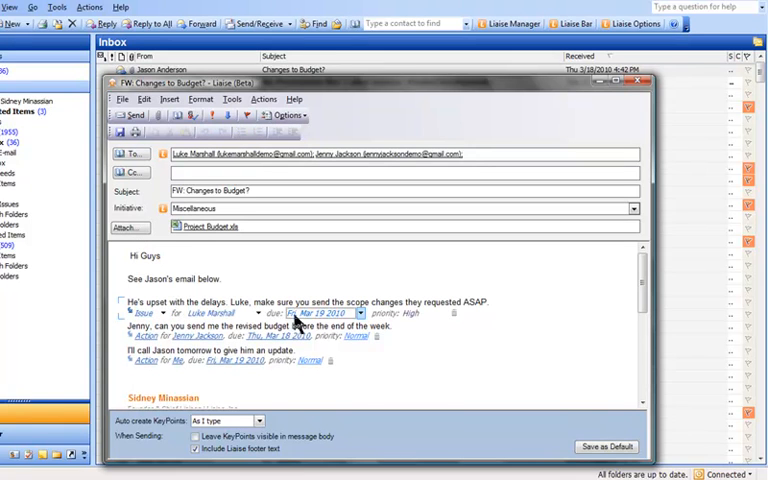
- Give Luke's scope-changes action a new due date from the calendar and send the forward
click(358, 312)
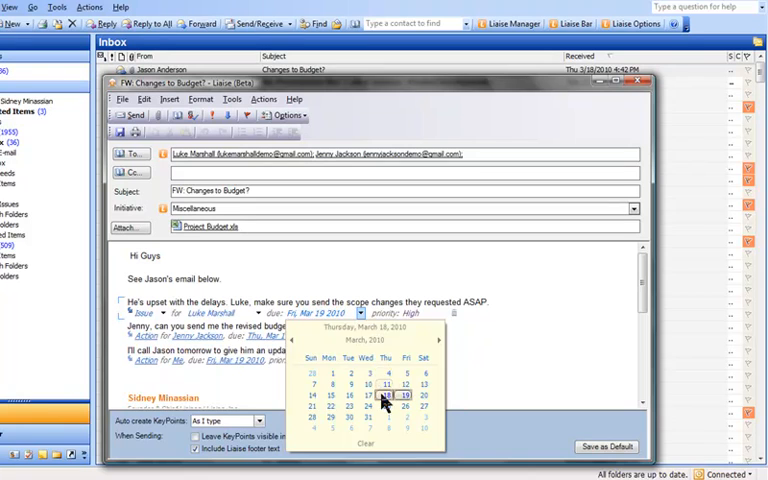
click(384, 396)
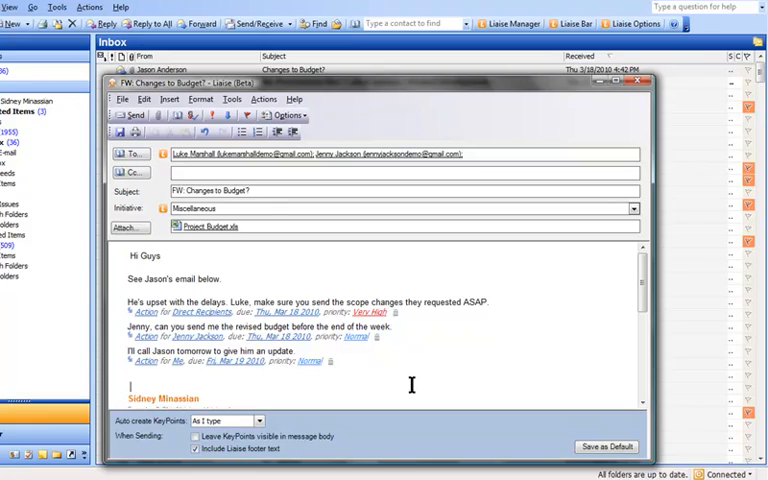
click(642, 92)
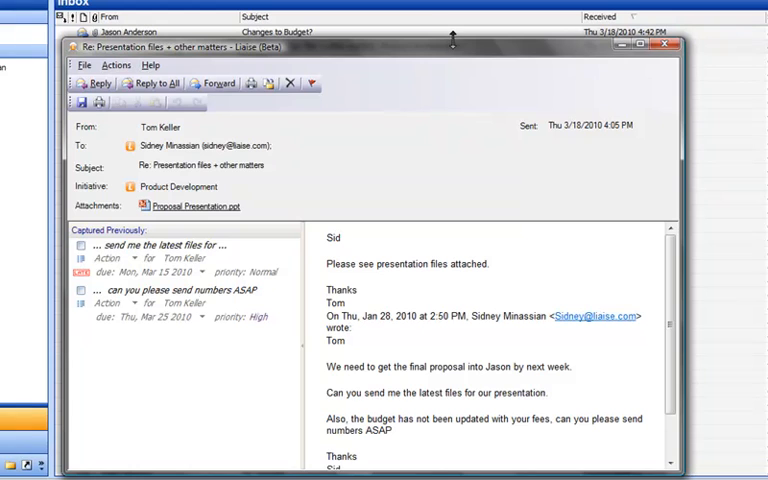
mouse_move(98, 276)
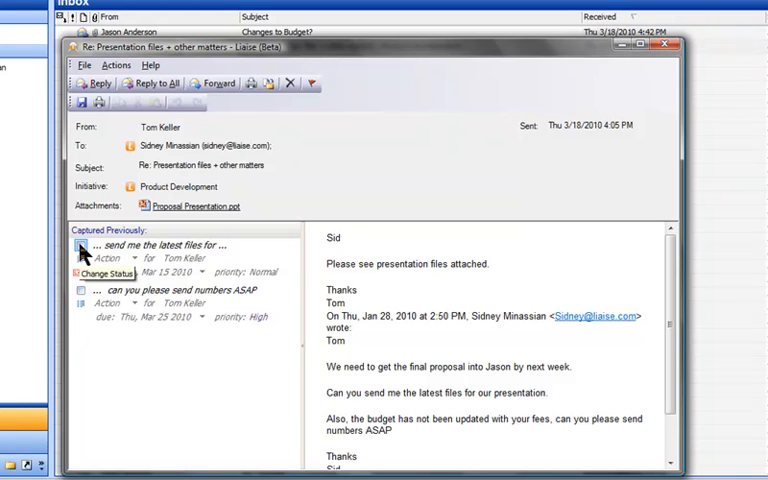
- Mark the latest-files task done and Tom's send-numbers task 'At Risk', then close the message
click(104, 272)
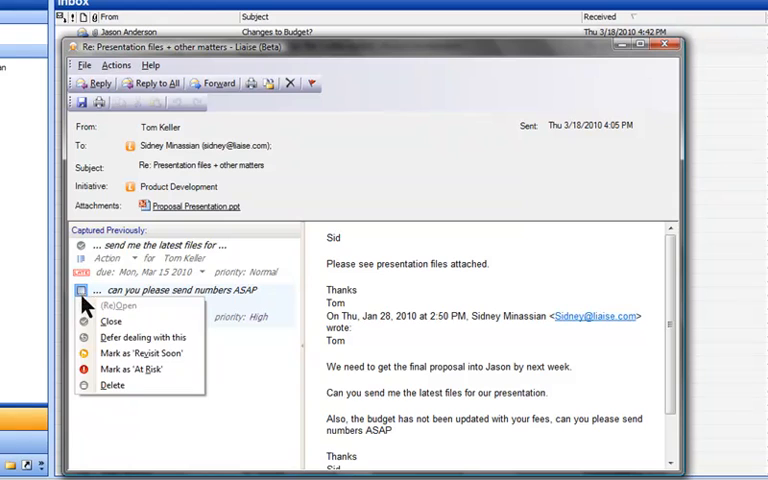
mouse_move(136, 372)
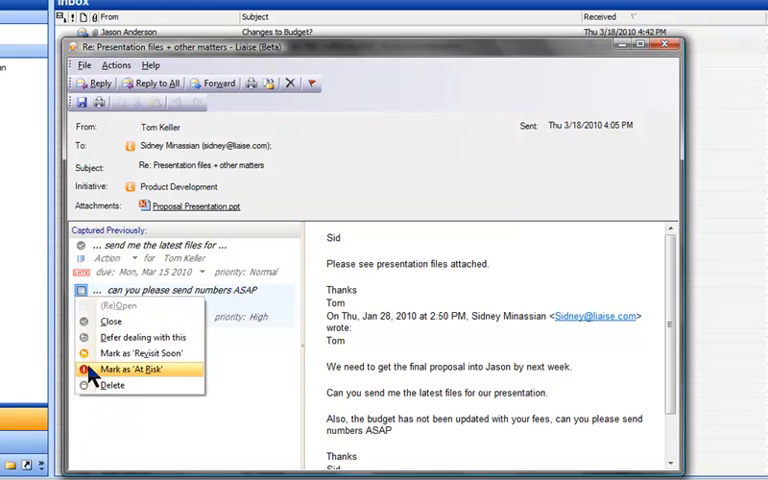
click(138, 372)
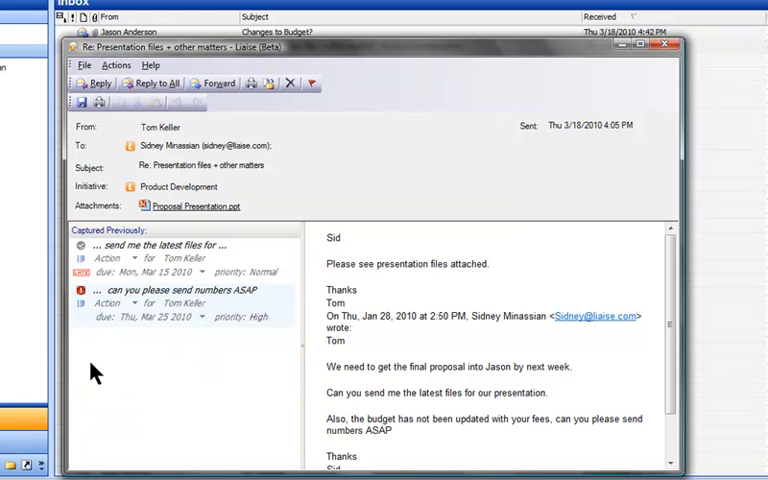
click(664, 46)
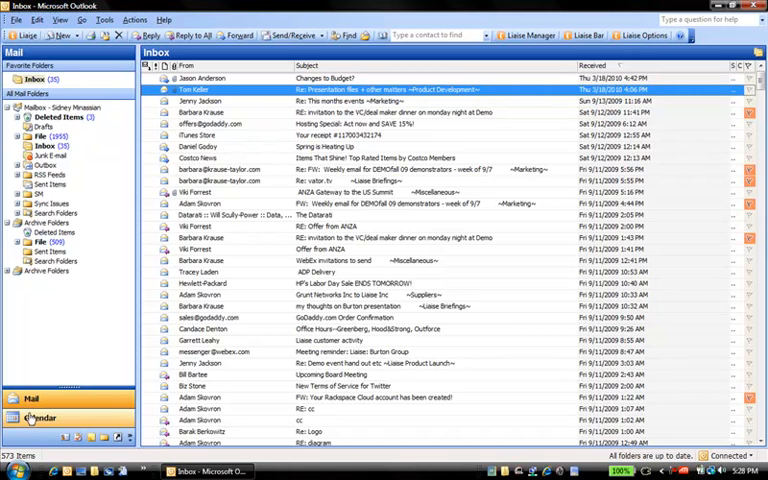
- Bring up the Liaise KeyPoint Manager dashboard of the team's outstanding actions
click(30, 412)
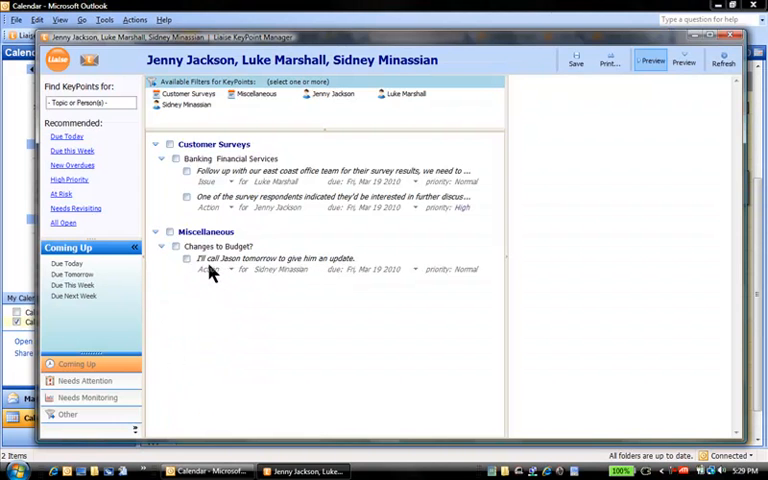
- Find key points for 'Apollo Proposal' in the KeyPoint Manager
double_click(270, 258)
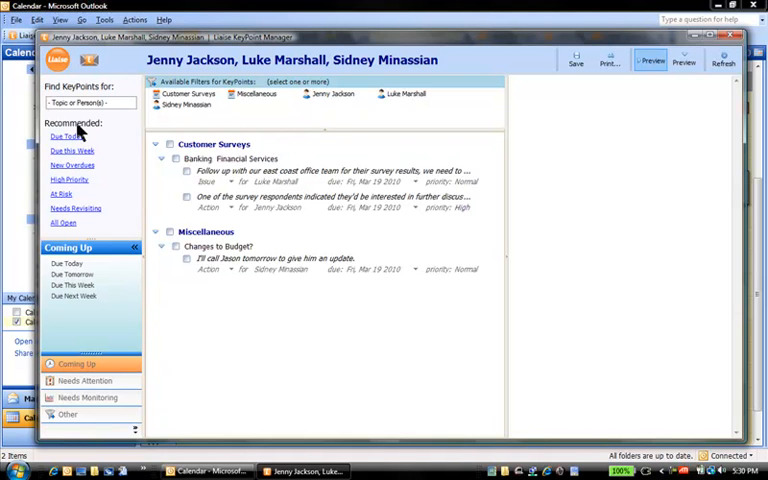
text(Apollo Proposal)
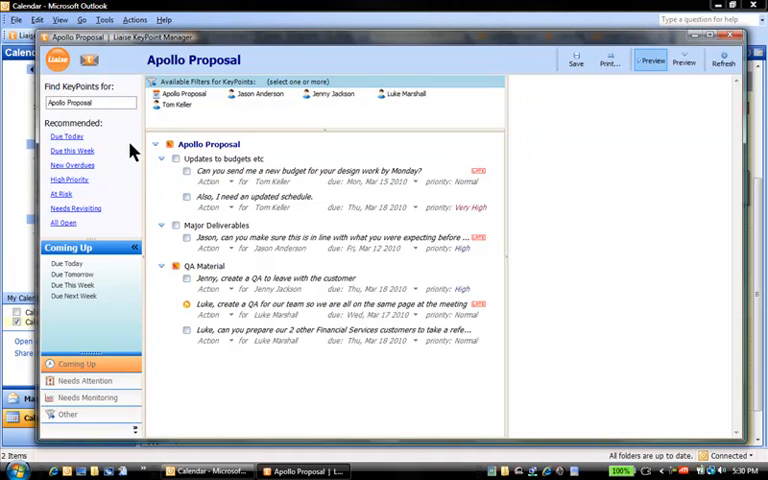
mouse_move(210, 236)
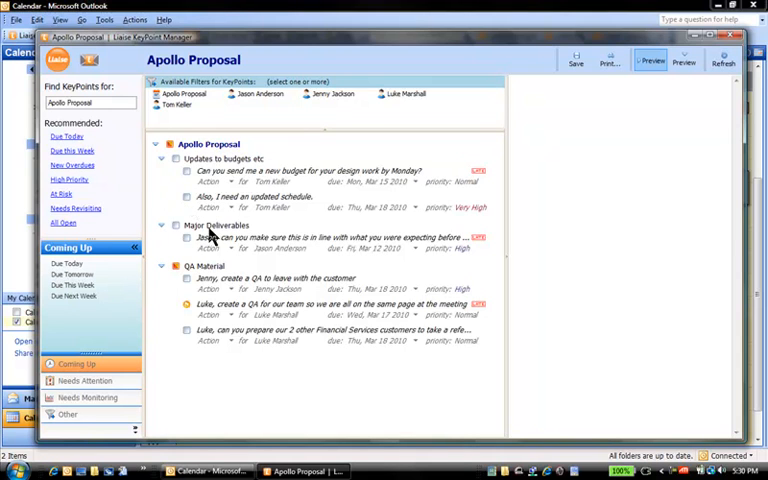
- Show the Major Deliverables email thread from Jason, Jenny and Sidney and read through it
click(212, 224)
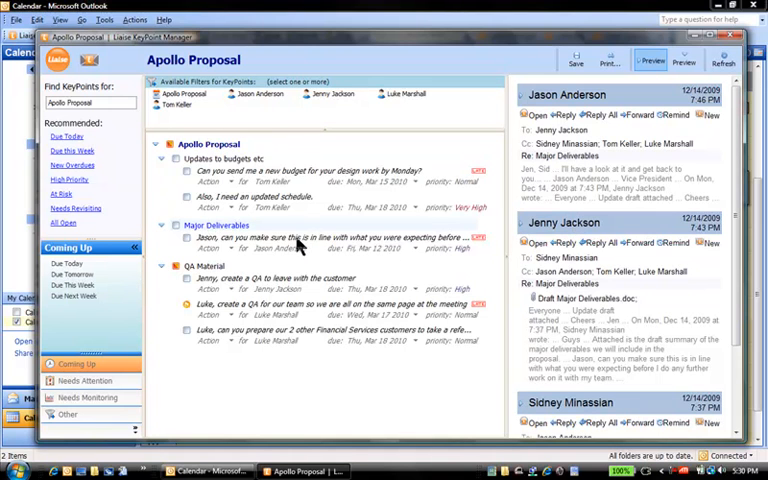
scroll(down, 3)
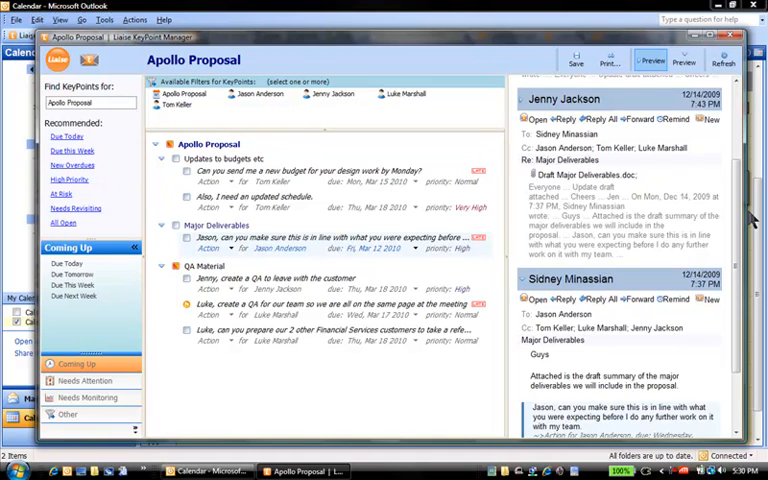
scroll(down, 3)
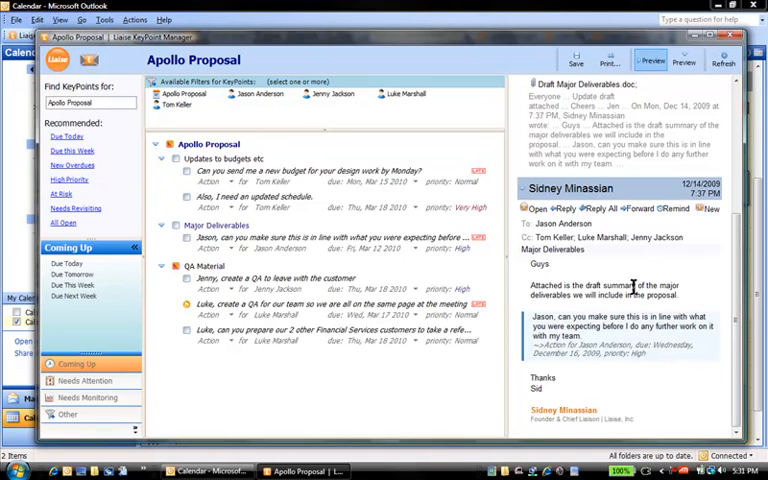
click(262, 94)
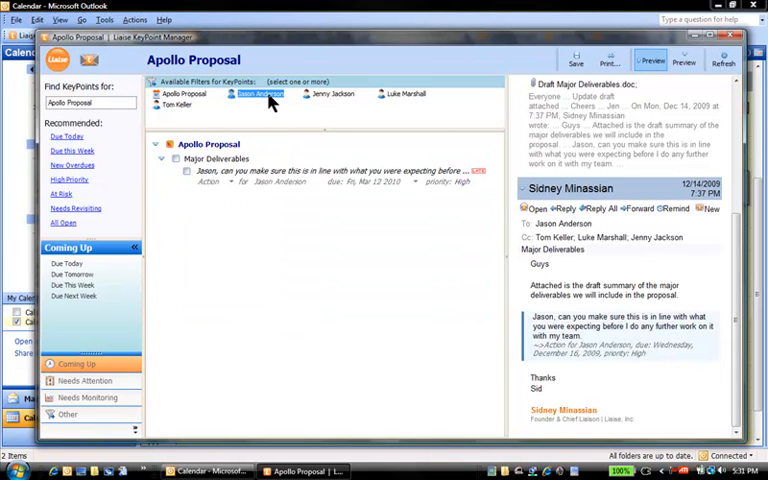
click(178, 110)
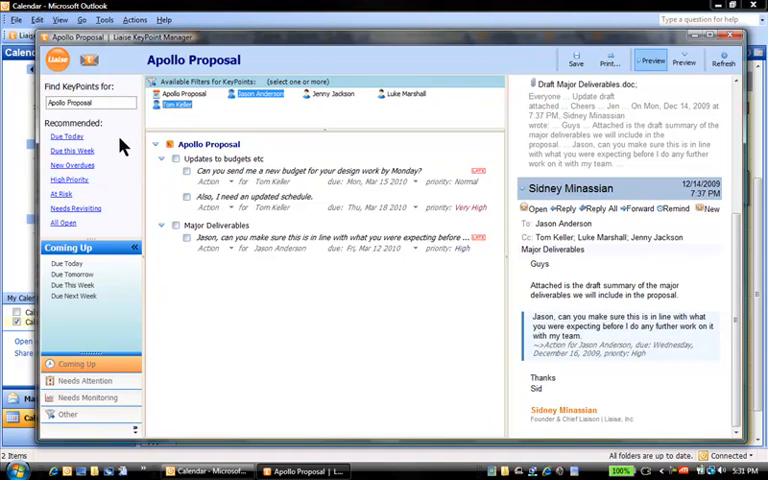
mouse_move(112, 228)
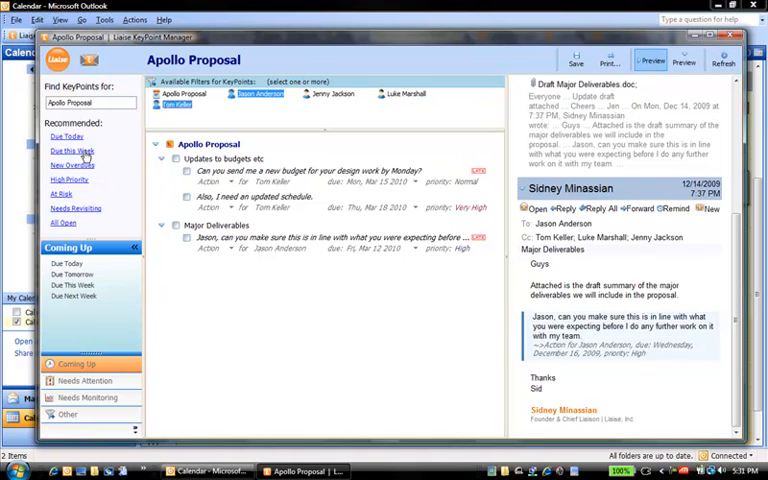
- List key points Due This Week and show them as a printable KeyPoint Report preview
click(70, 152)
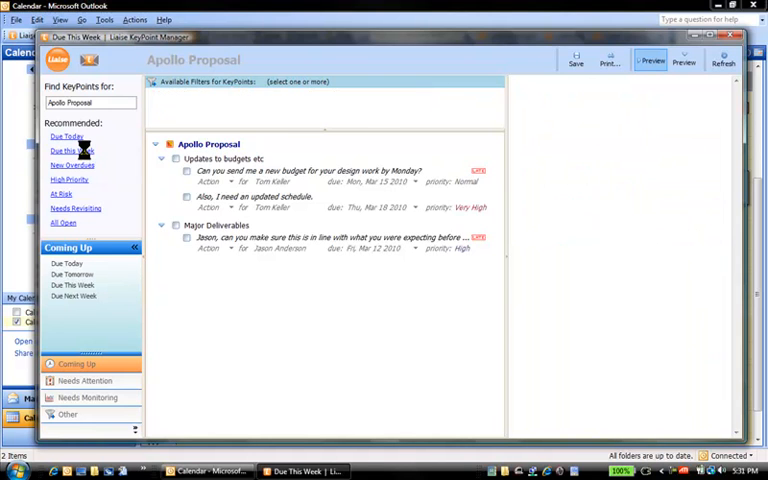
click(70, 152)
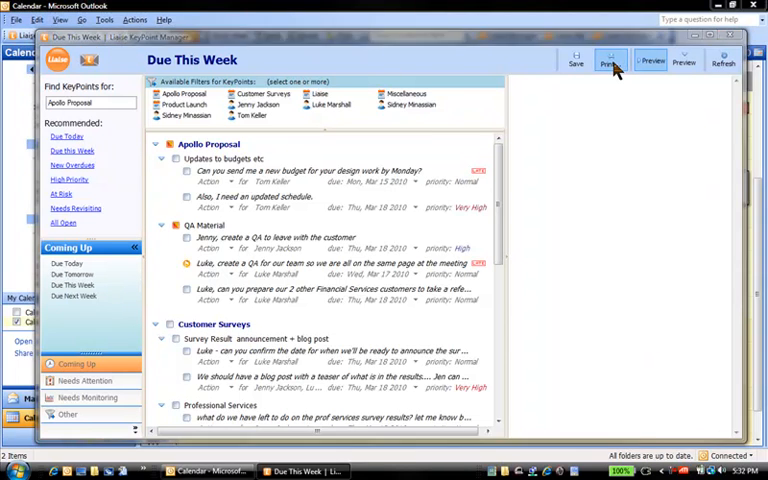
click(610, 60)
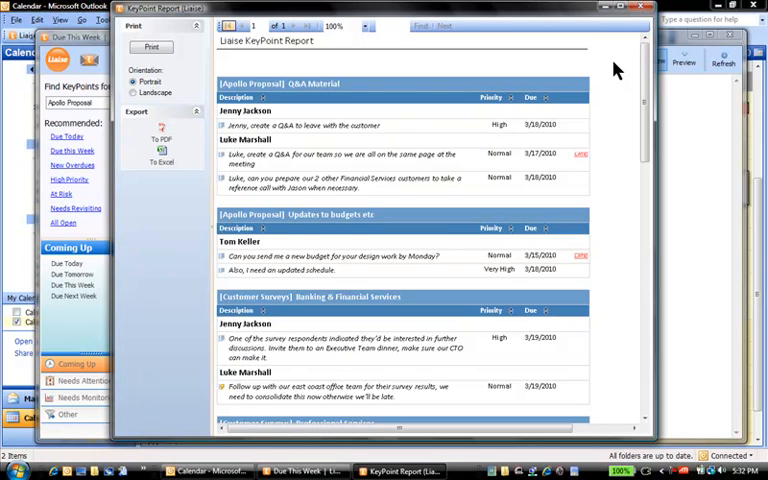